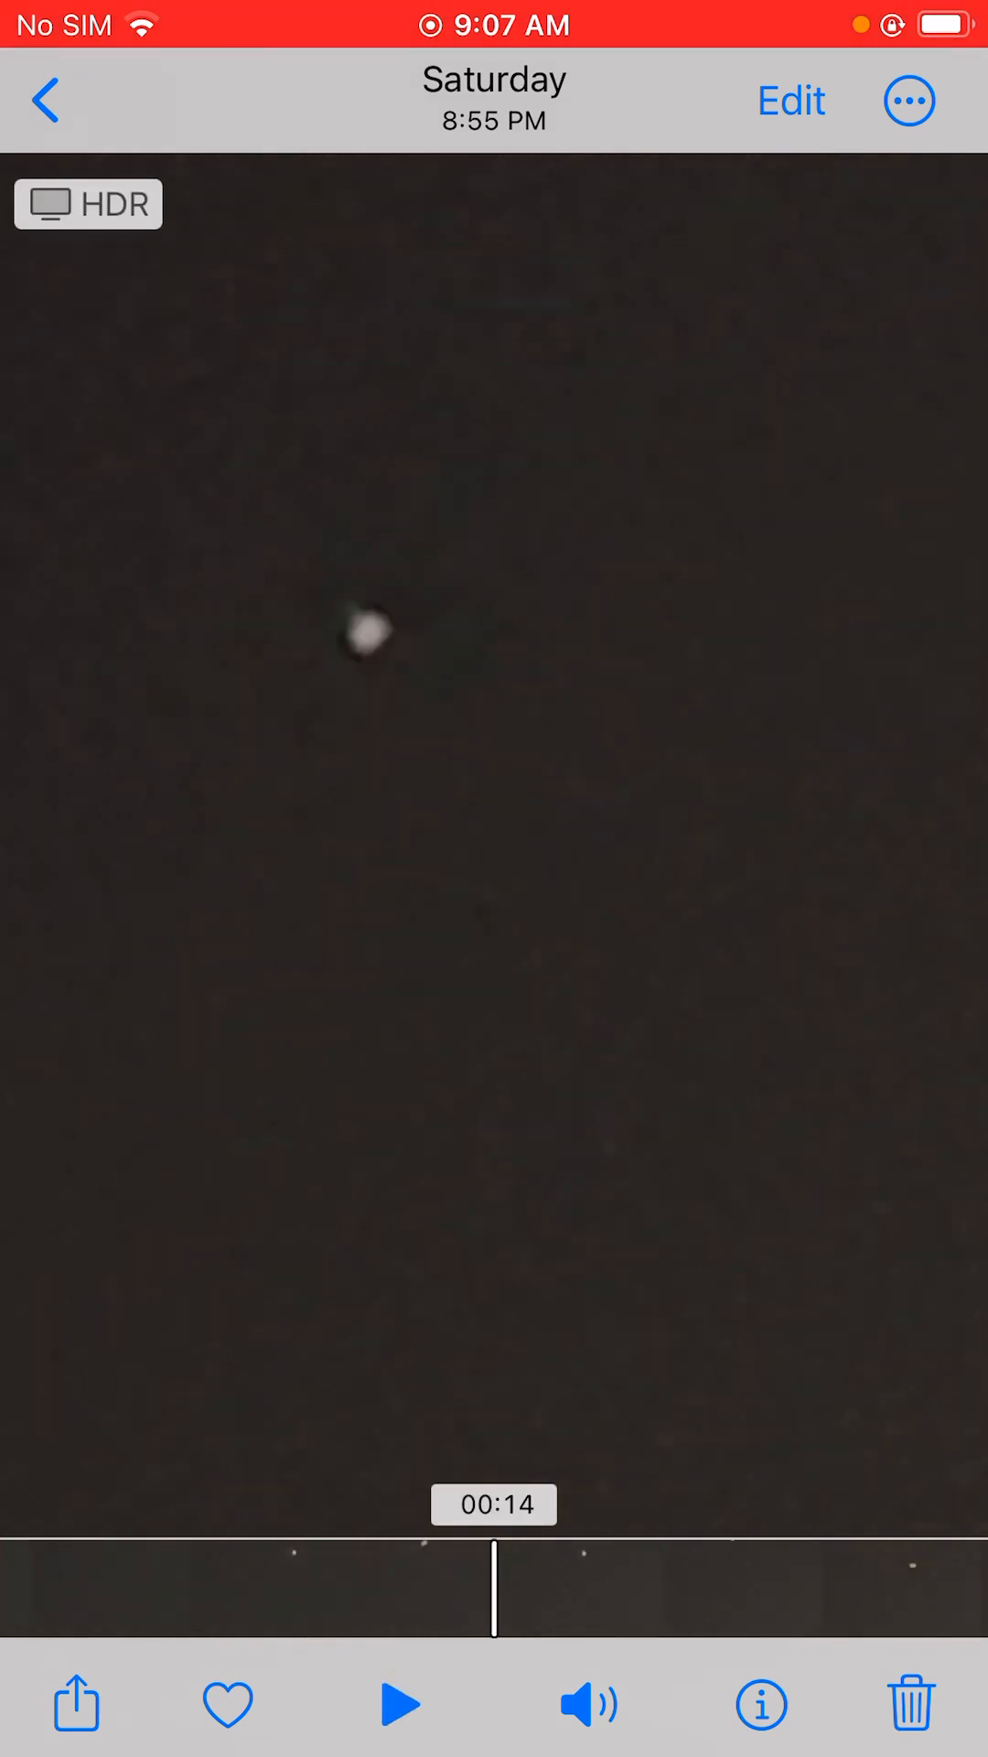
Play the white-light night-sky clip through and start the next orb clip, pausing near its start.
click(399, 1704)
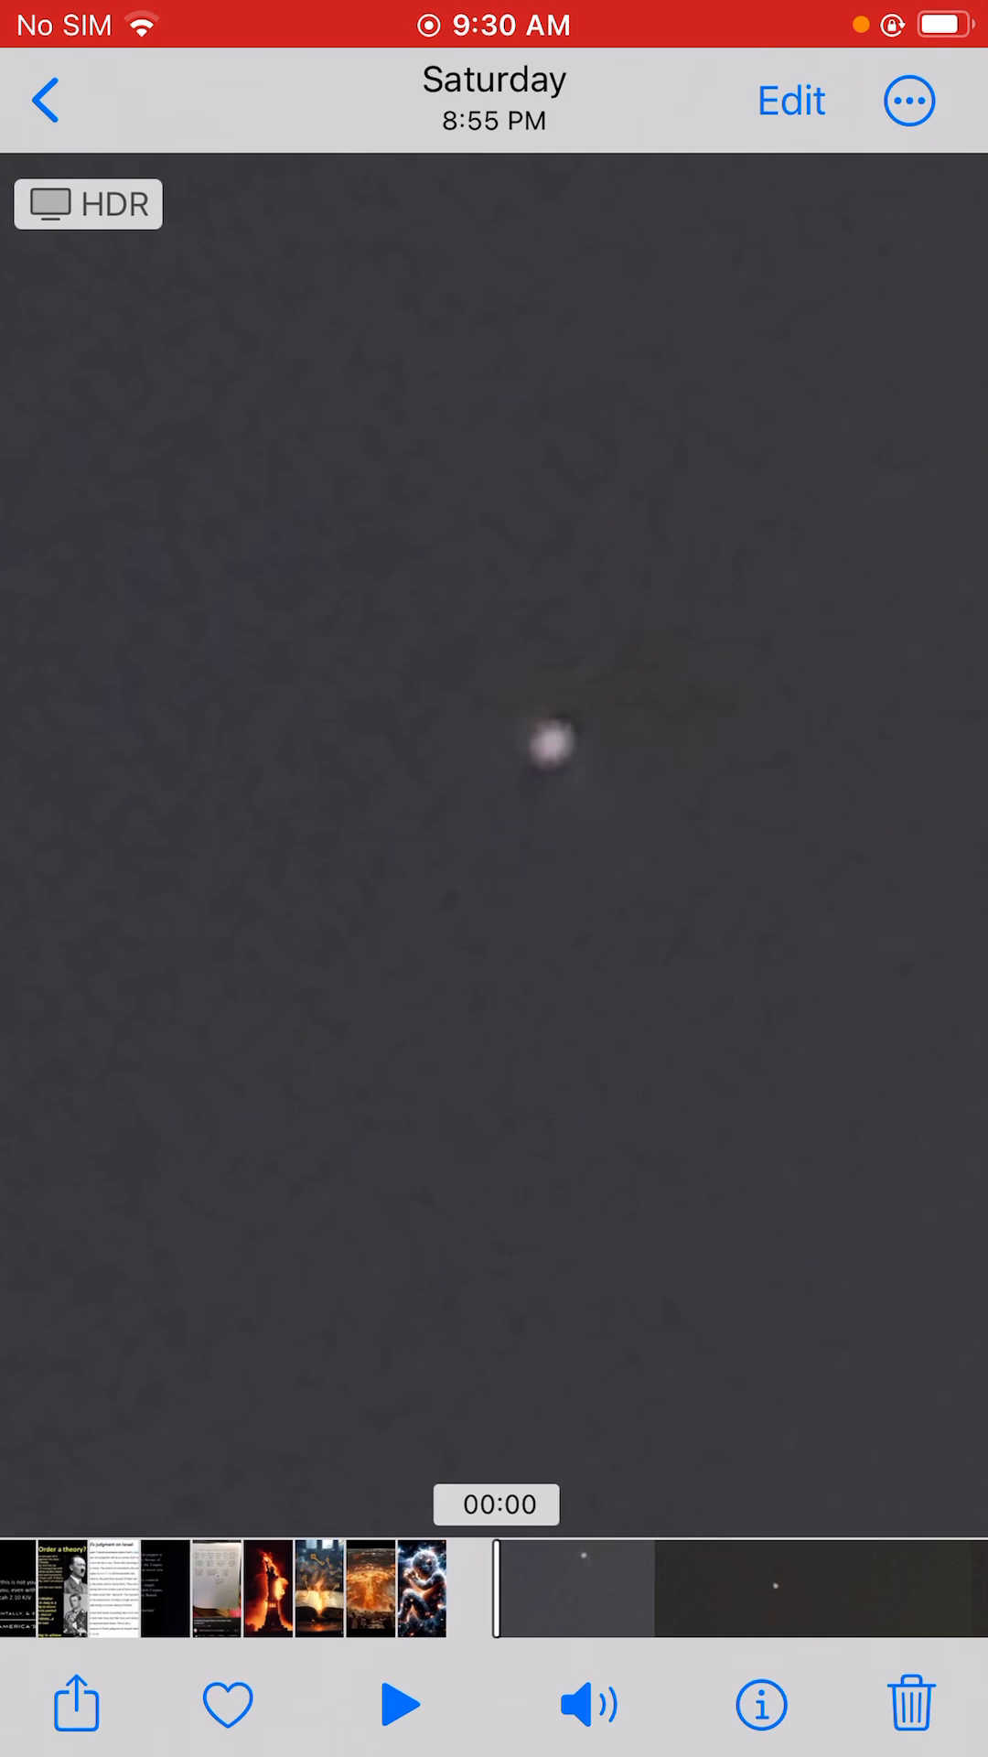
click(399, 1705)
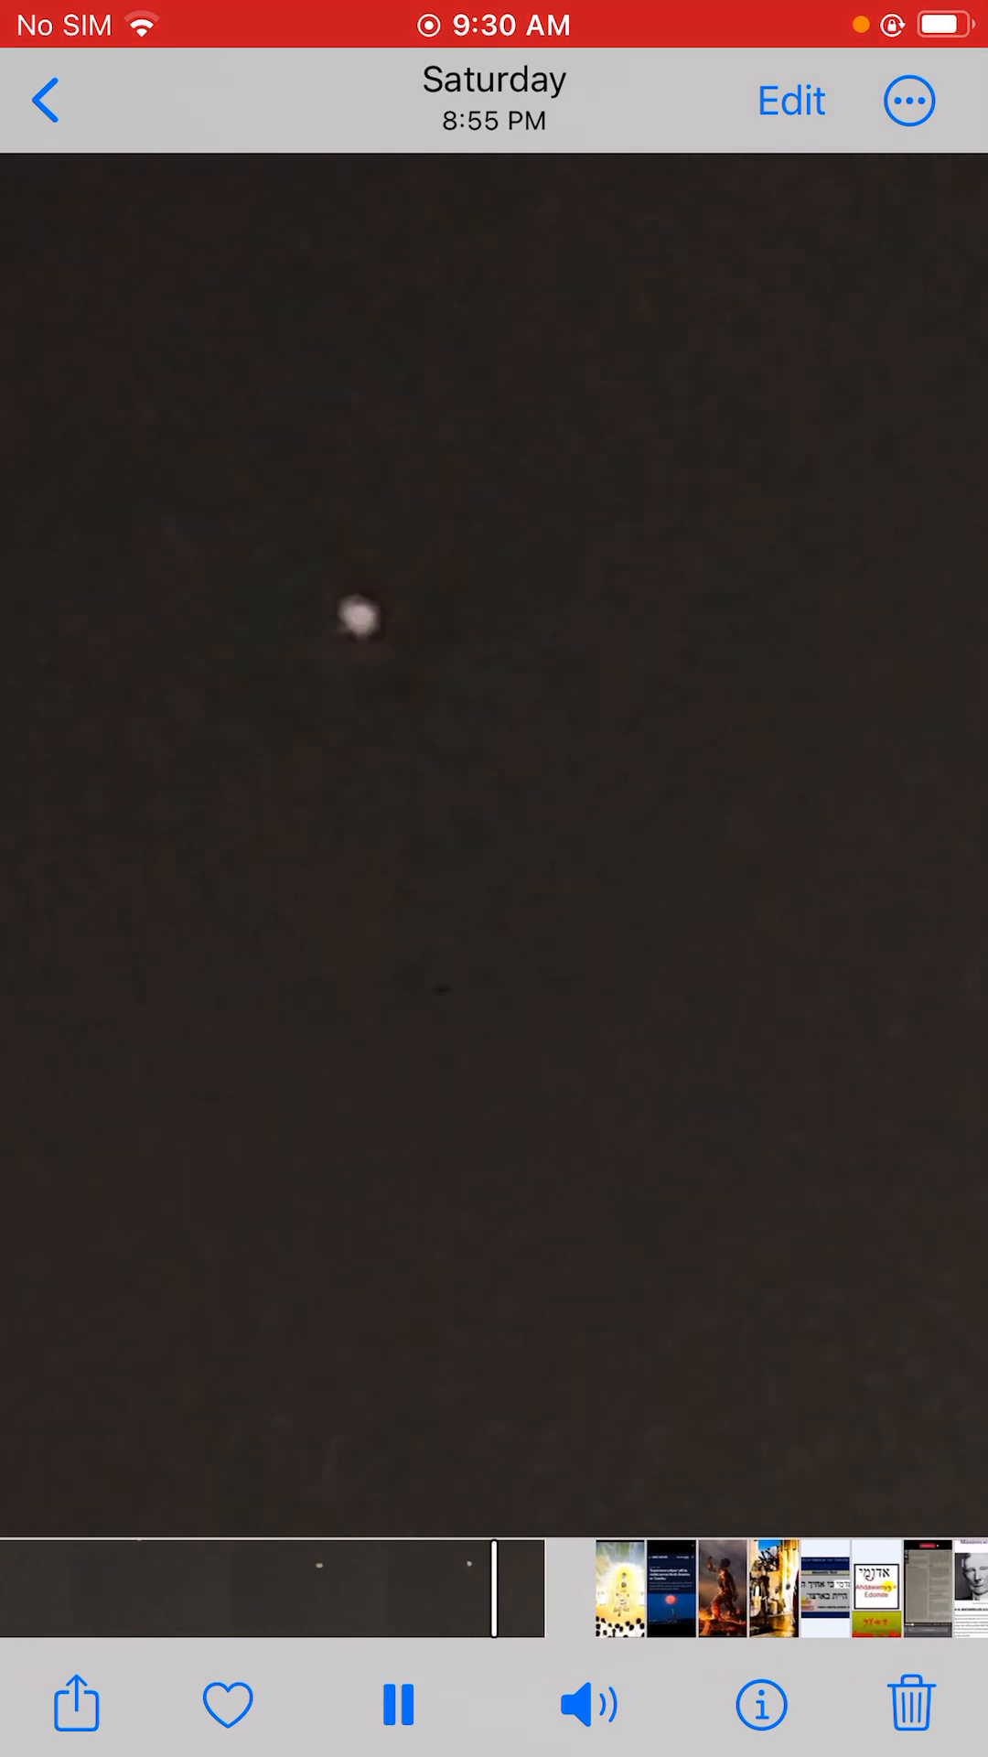
click(396, 1704)
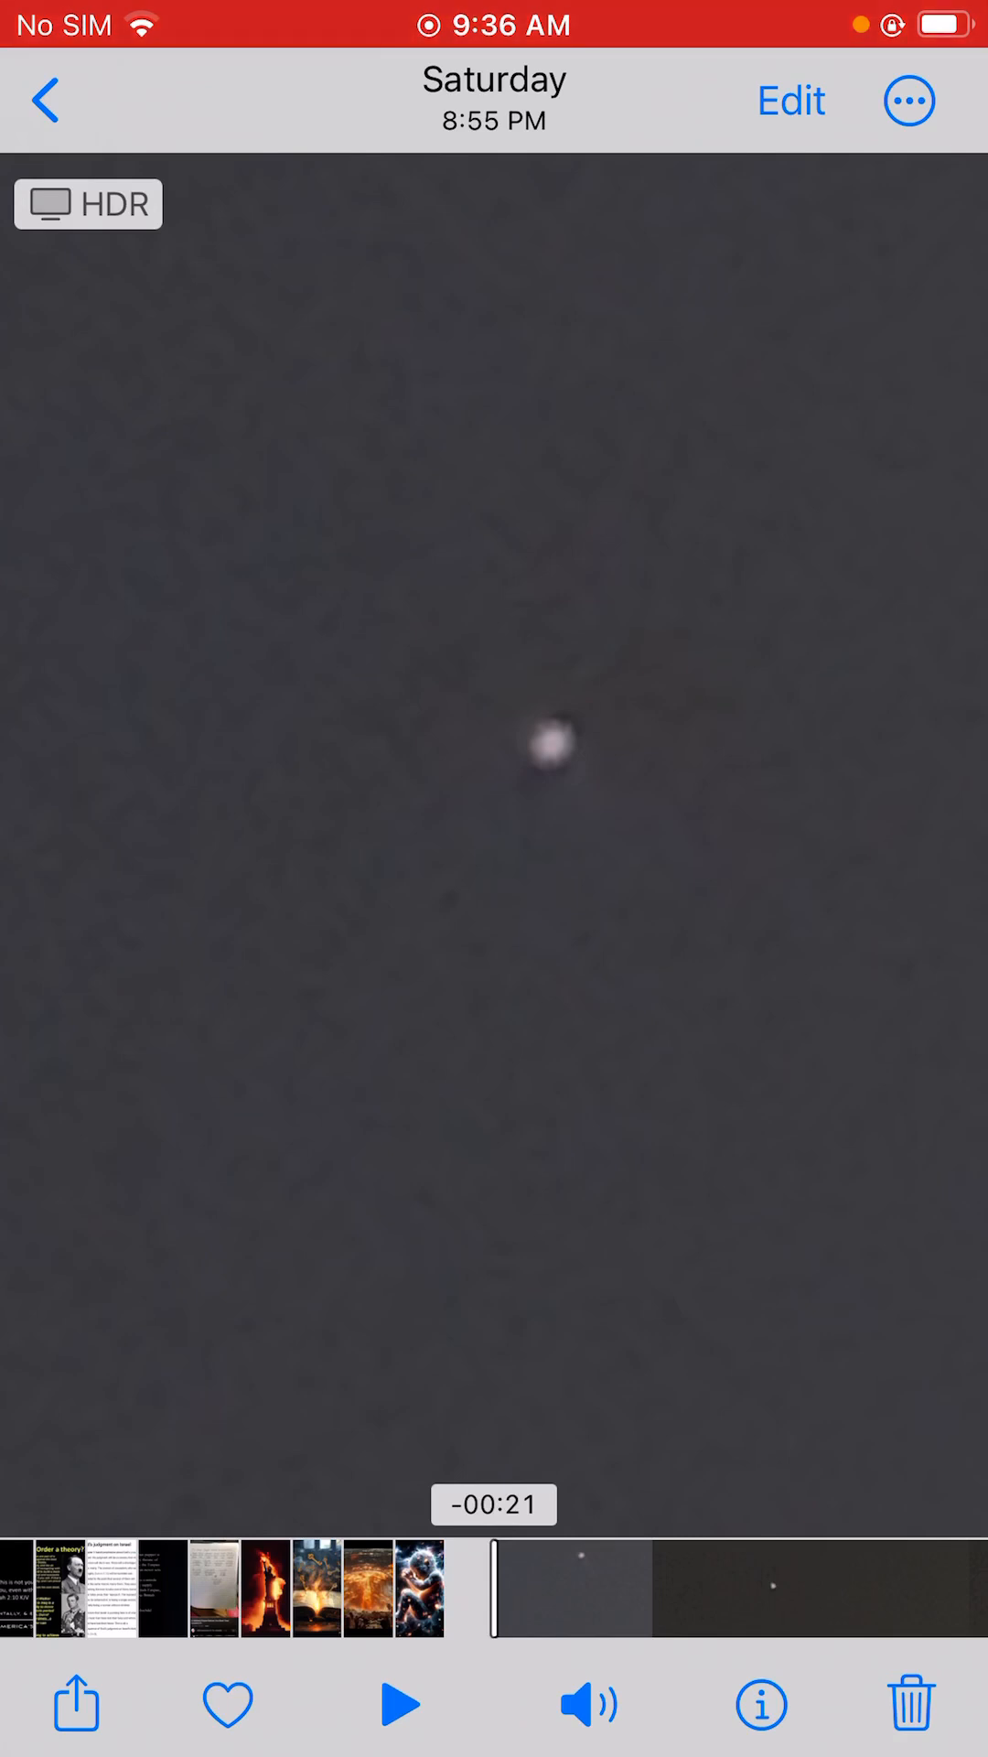
Replay the Saturday orb clip once more and pause it on the still frame of the bright dot.
click(395, 1704)
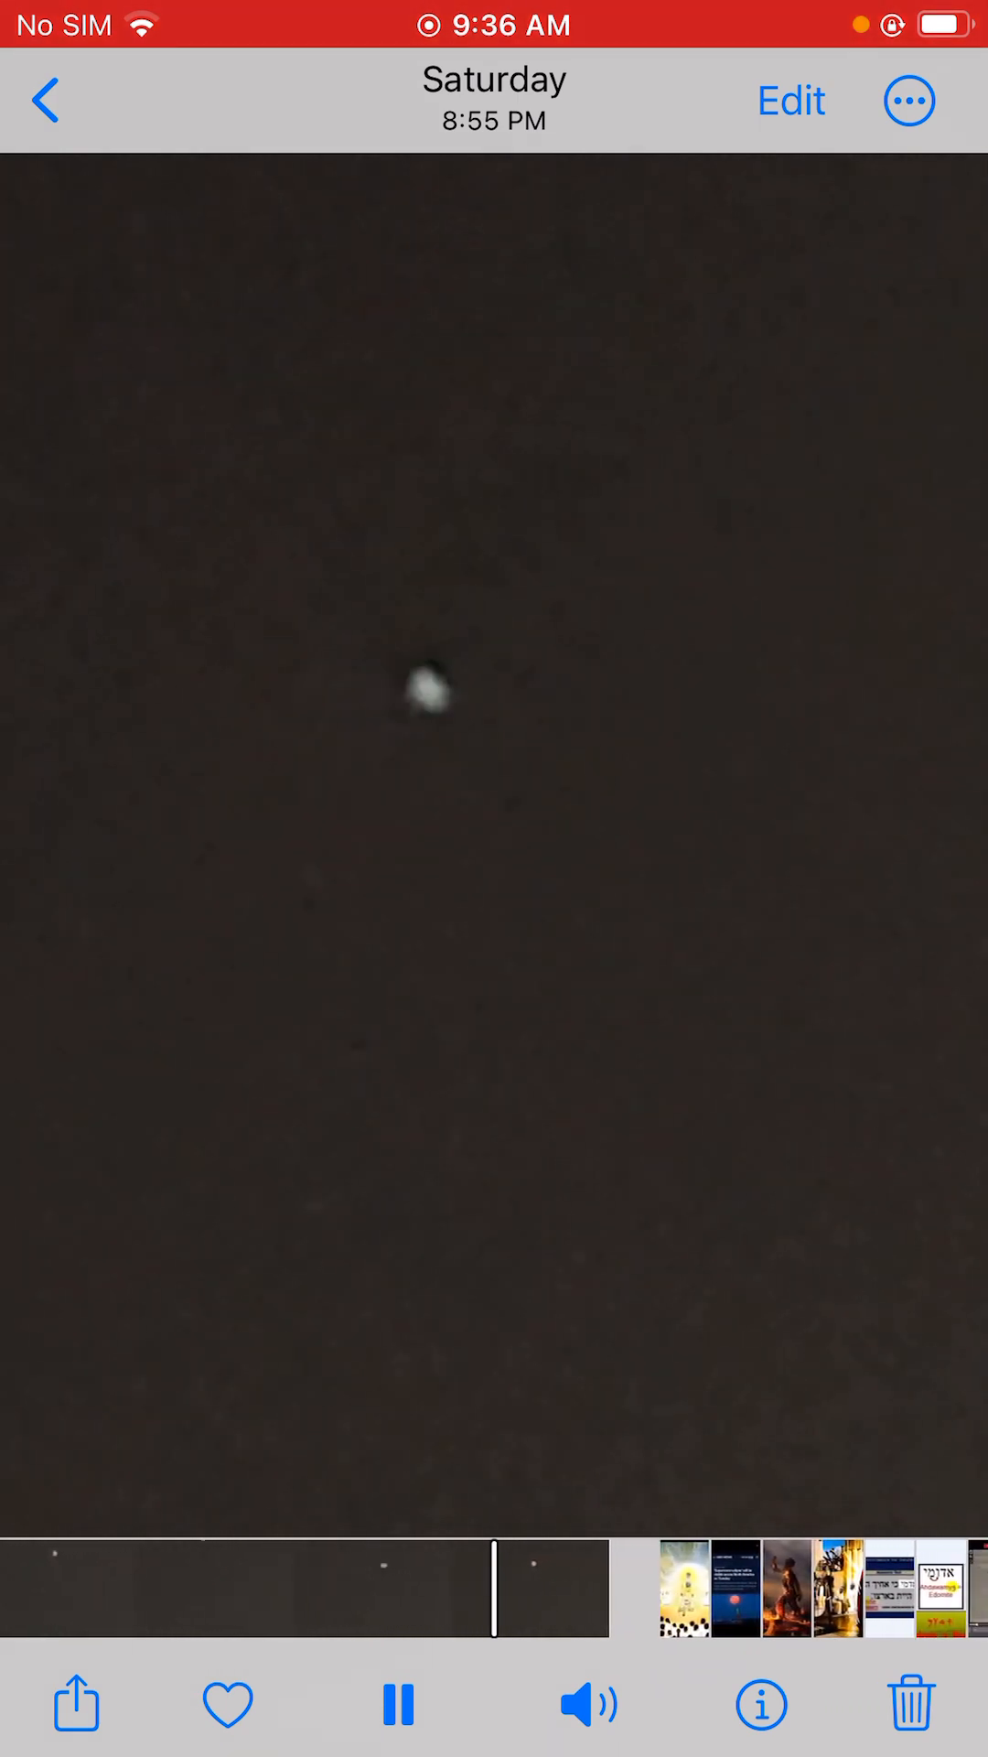
click(396, 1702)
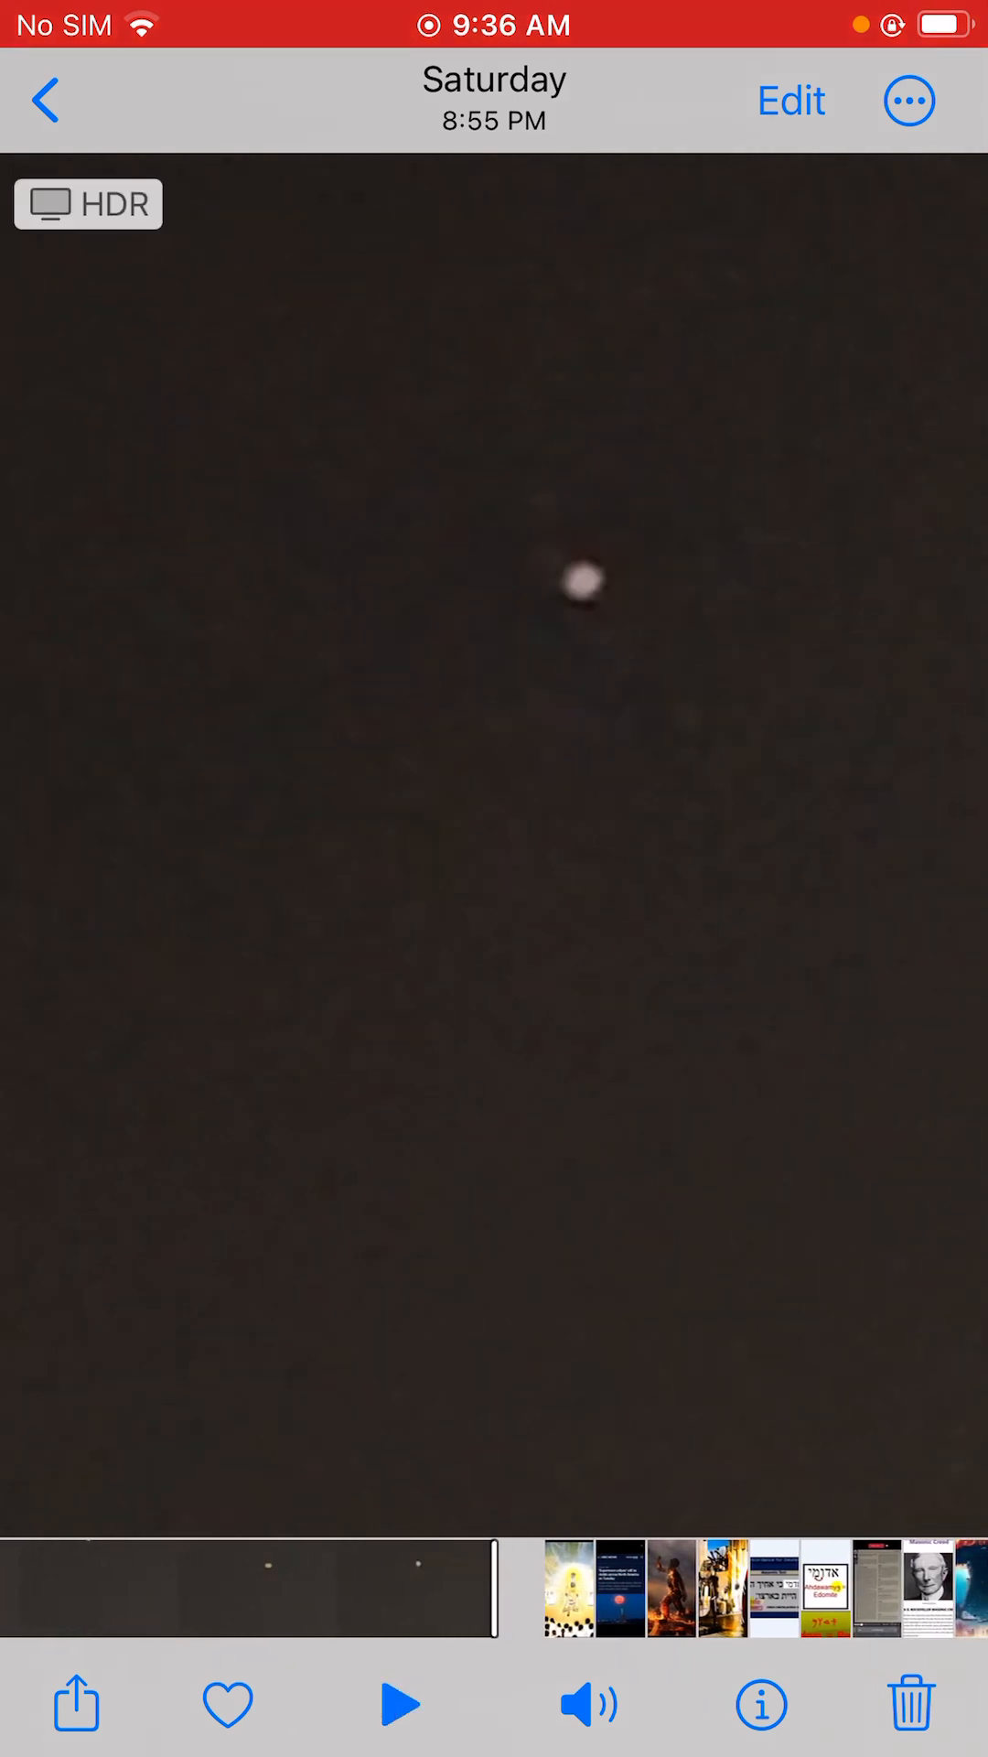